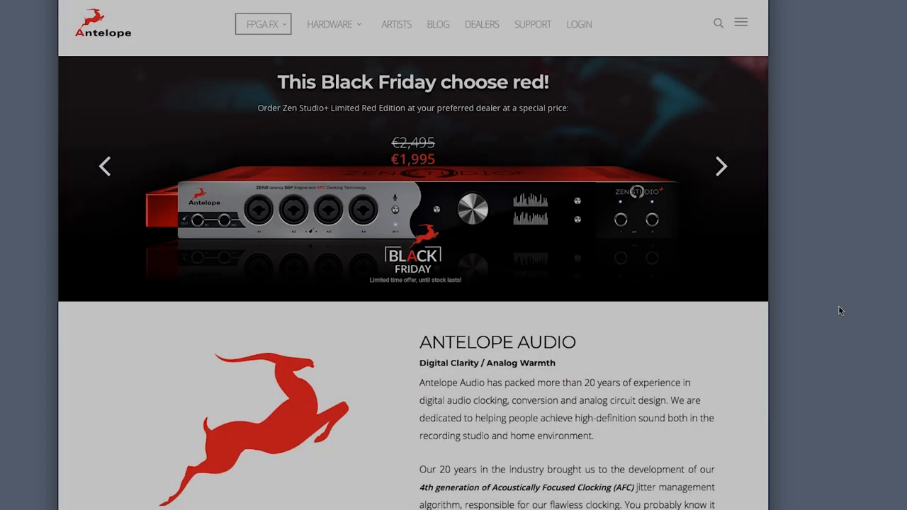
Step: Open the Discrete 4 product page from the Antelope Audio homepage and scroll through it
{"action": "left_click", "coordinate": [333, 24]}
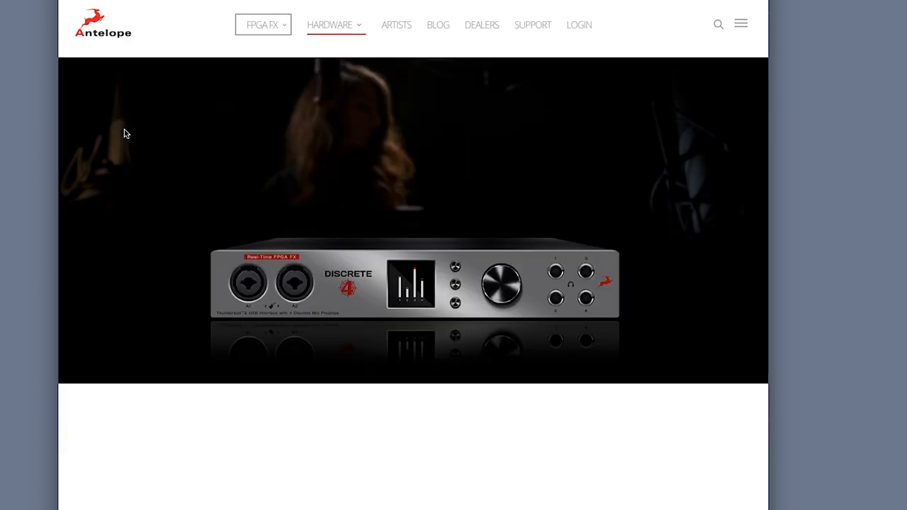
{"action": "scroll", "scroll_direction": "down", "scroll_amount": 3}
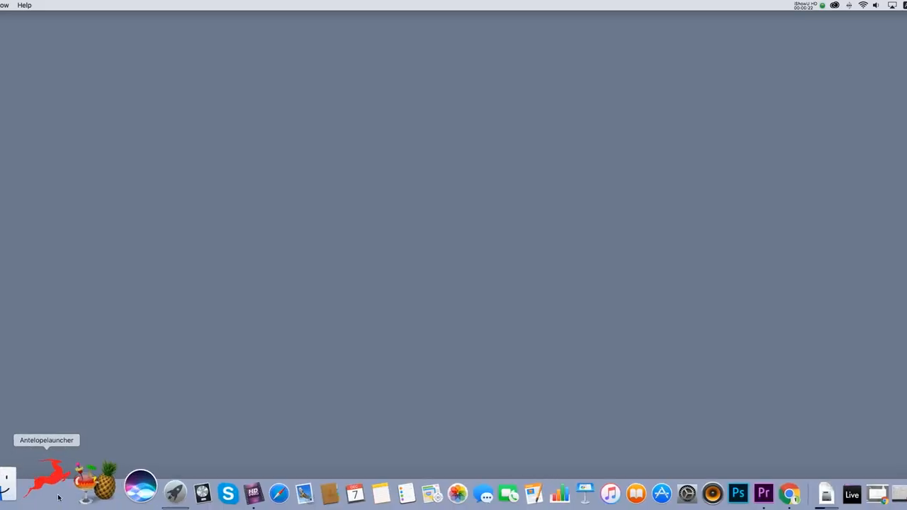
Step: Launch Antelope Launcher from the Dock, approve it, and open the Discrete4 (Local) control panel
{"action": "left_click", "coordinate": [46, 489]}
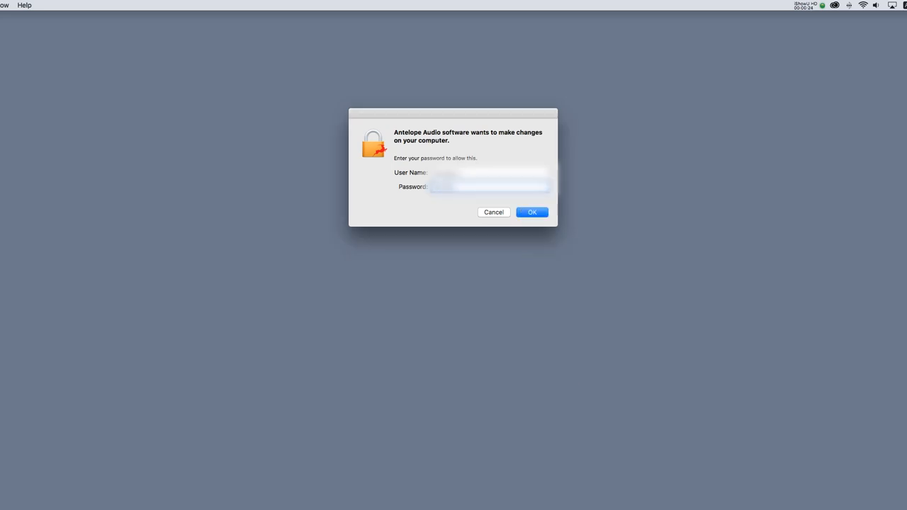
{"action": "left_click", "coordinate": [532, 211]}
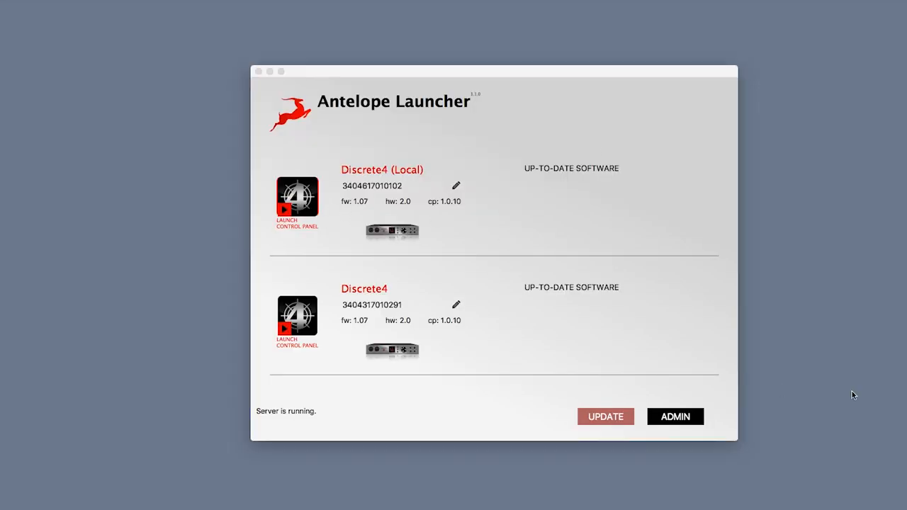
{"action": "left_click", "coordinate": [297, 203]}
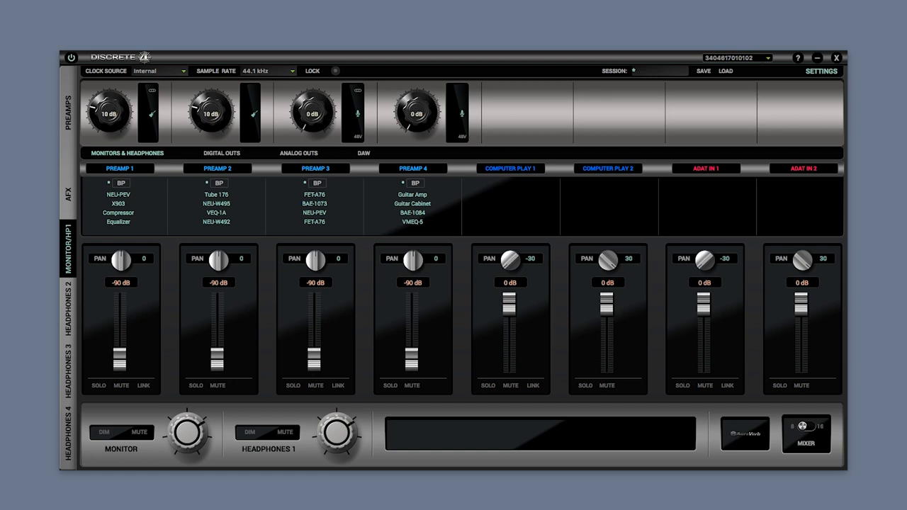
{"action": "mouse_move", "coordinate": [903, 442]}
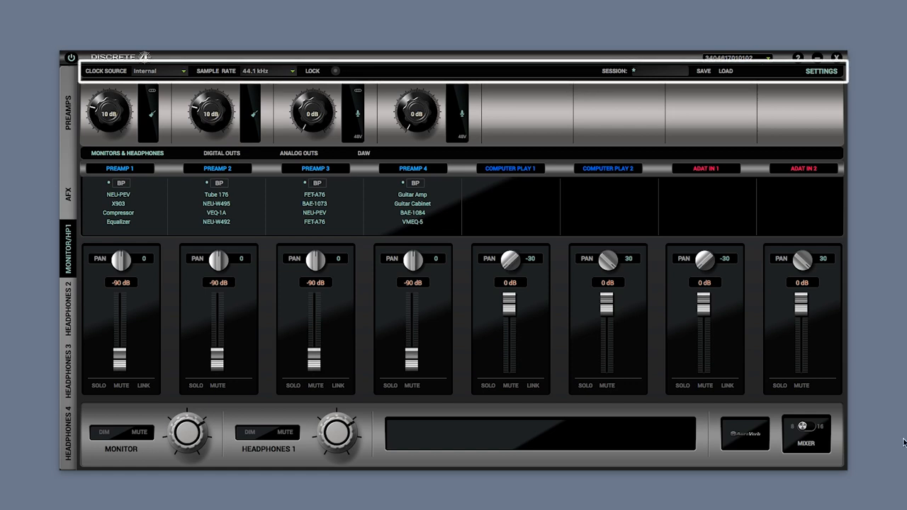
Step: Keep the internal clock source and turn preamp 1 down to 0 dB with mic input
{"action": "left_click", "coordinate": [160, 70]}
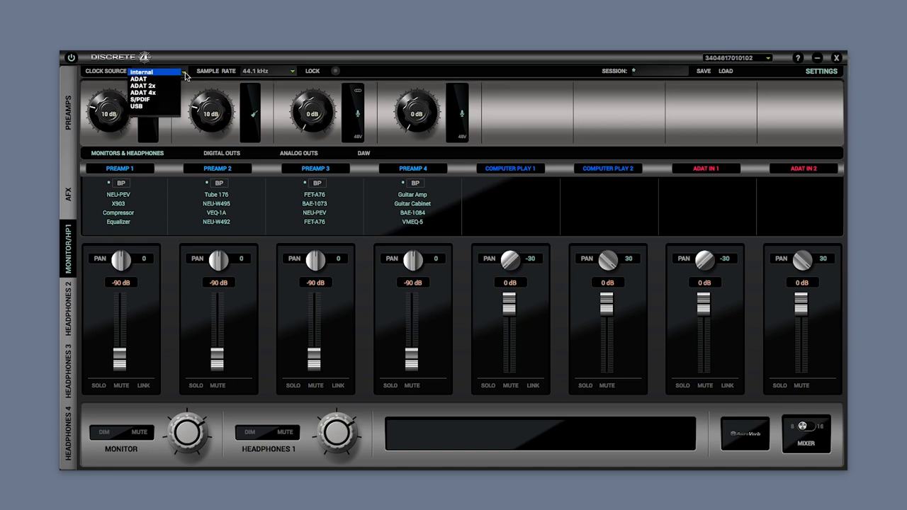
{"action": "left_click", "coordinate": [291, 71]}
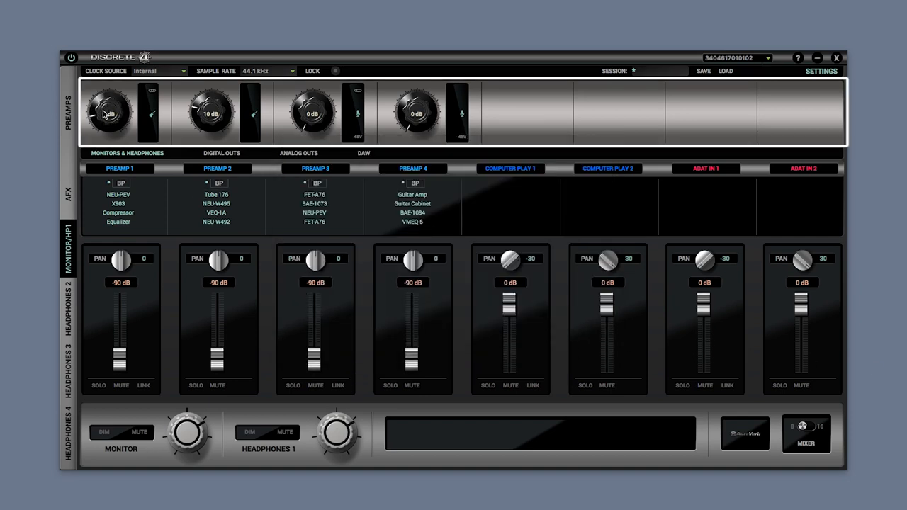
{"action": "left_click_drag", "start_coordinate": [210, 114], "coordinate": [210, 124]}
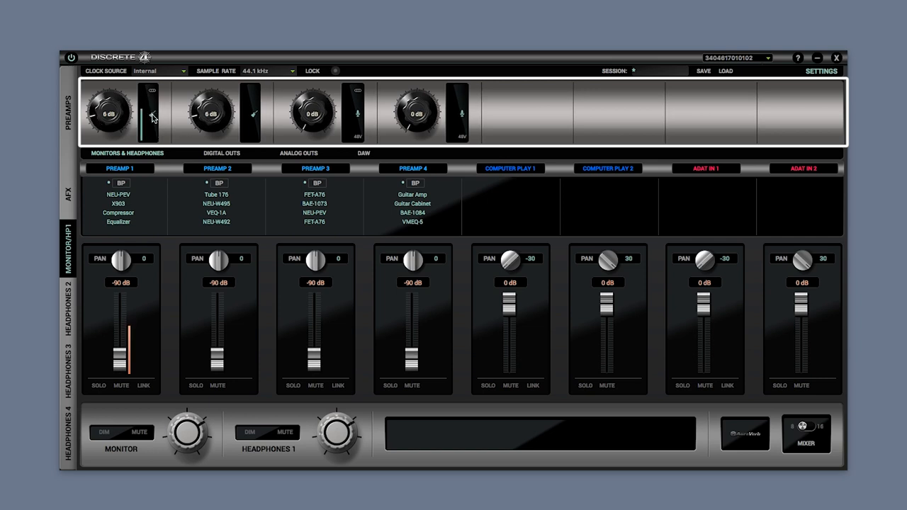
{"action": "left_click_drag", "start_coordinate": [108, 121], "coordinate": [119, 105]}
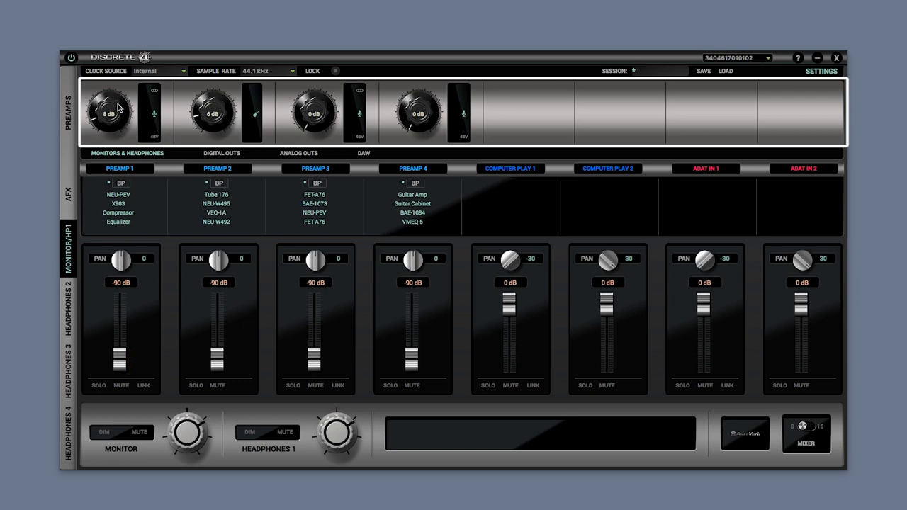
{"action": "left_click_drag", "start_coordinate": [110, 113], "coordinate": [106, 124]}
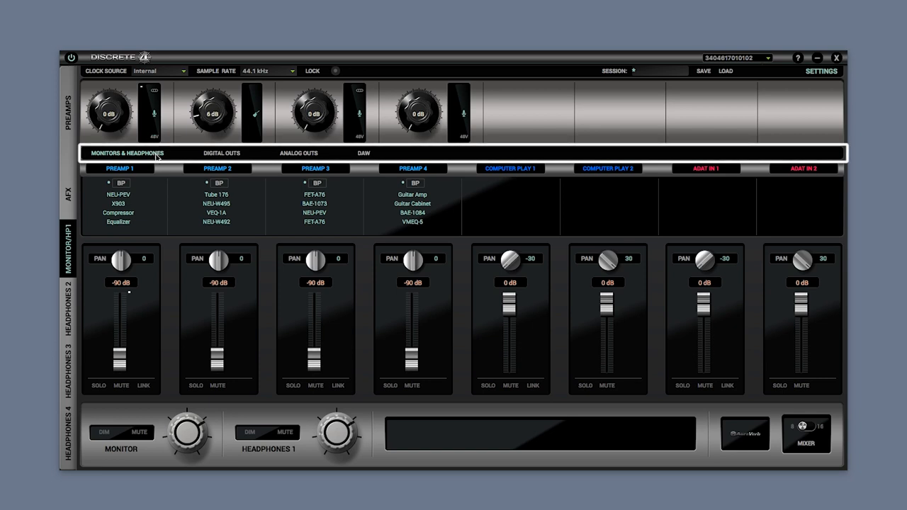
Step: View the Digital Outs routing, then the Analog Outs routing
{"action": "left_click", "coordinate": [222, 153]}
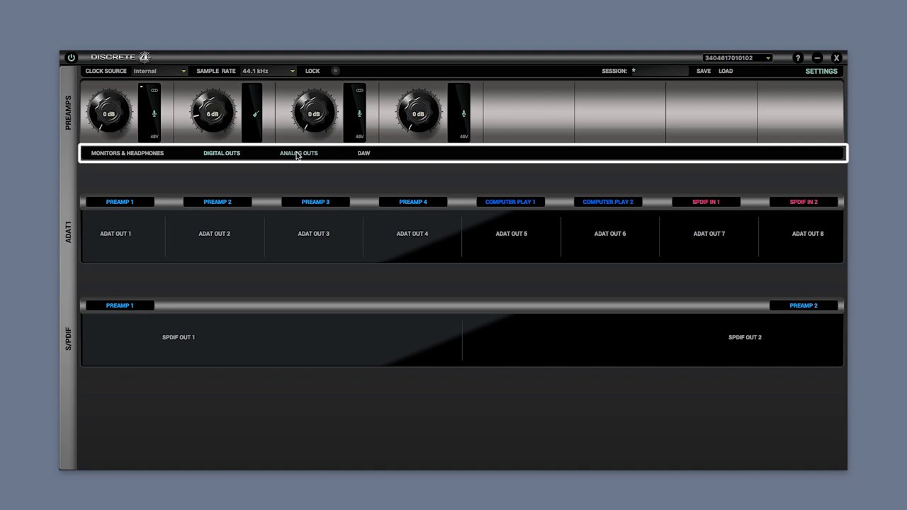
{"action": "left_click", "coordinate": [363, 153]}
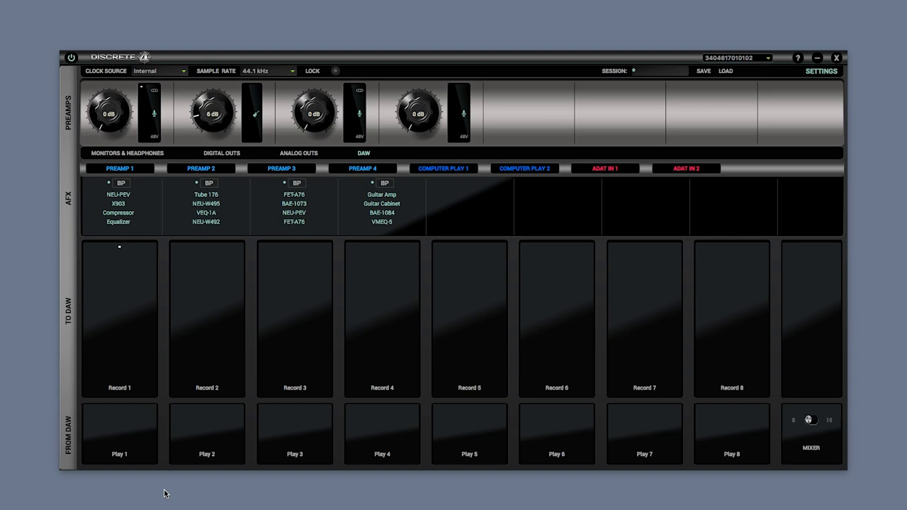
{"action": "mouse_move", "coordinate": [466, 174]}
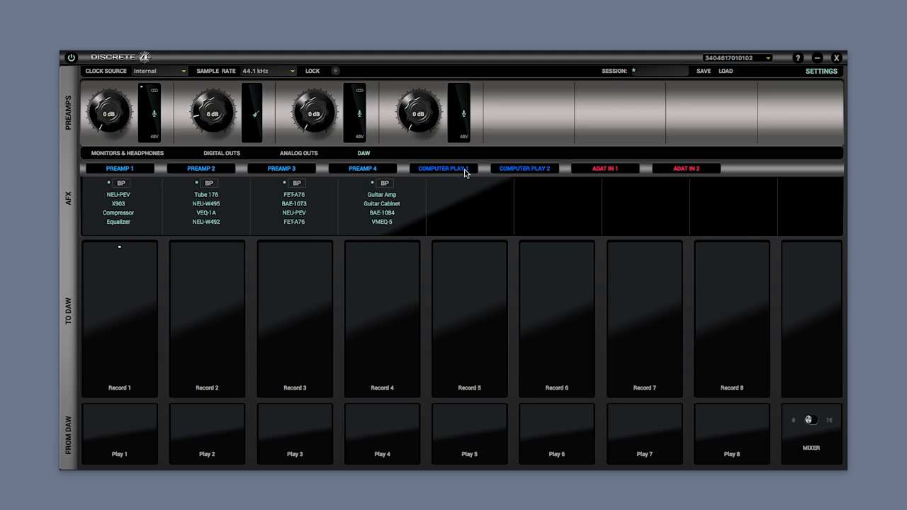
Step: Check Computer Play 2's sources, then set preamp 1's effects to NEU-PEV, X903 and FET-A76
{"action": "left_click", "coordinate": [525, 168]}
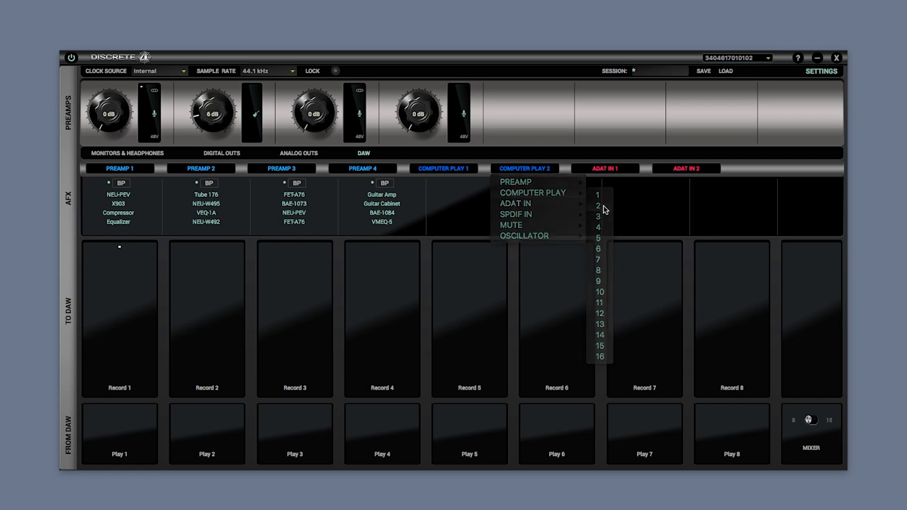
{"action": "left_click", "coordinate": [598, 206]}
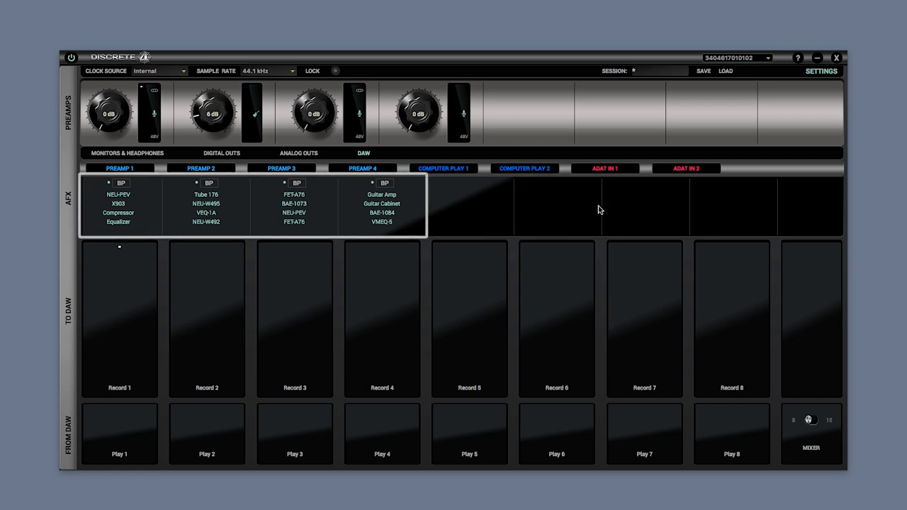
{"action": "left_click", "coordinate": [119, 169]}
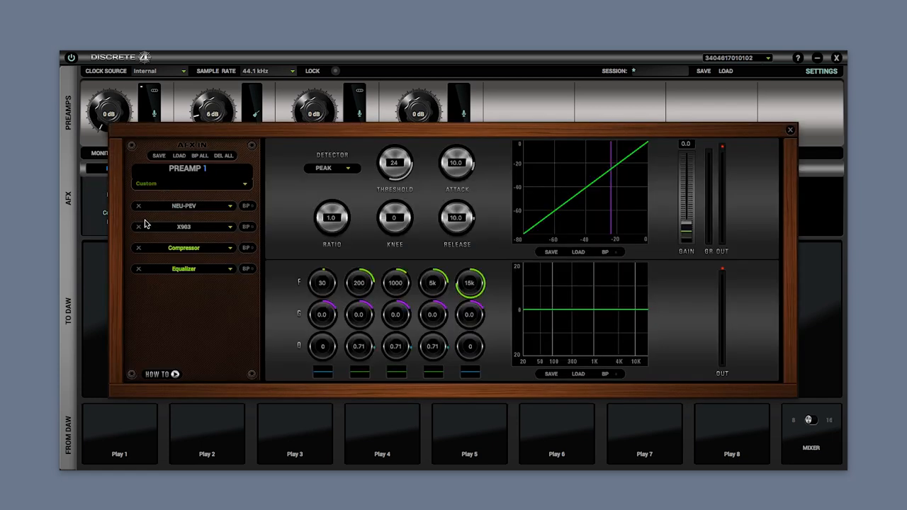
{"action": "left_click", "coordinate": [184, 226]}
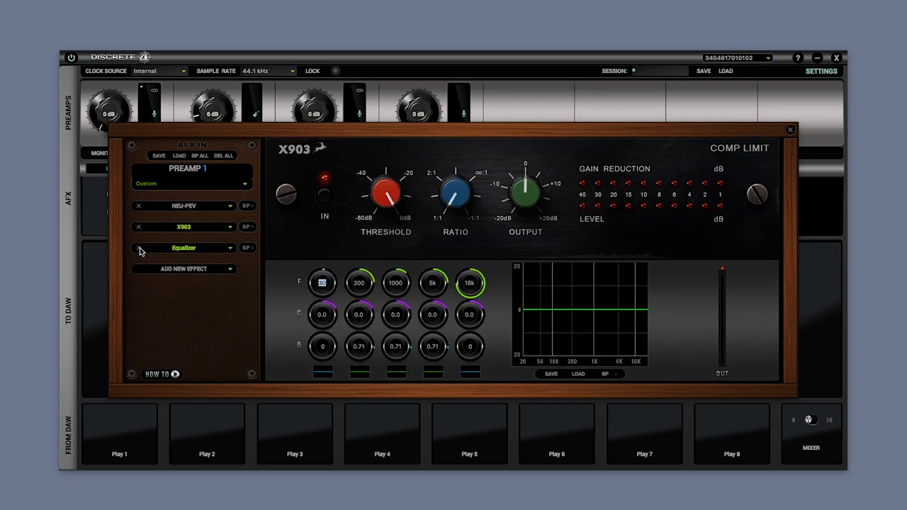
{"action": "left_click", "coordinate": [183, 268]}
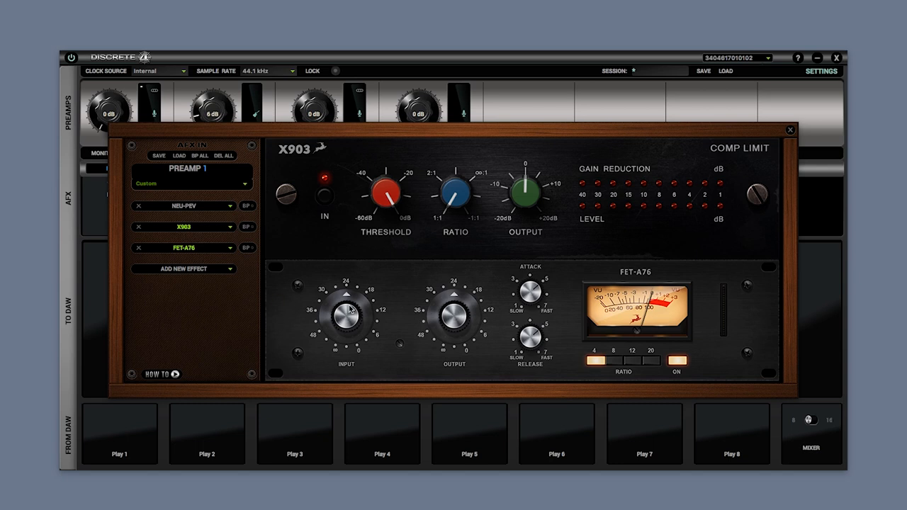
{"action": "left_click", "coordinate": [790, 129]}
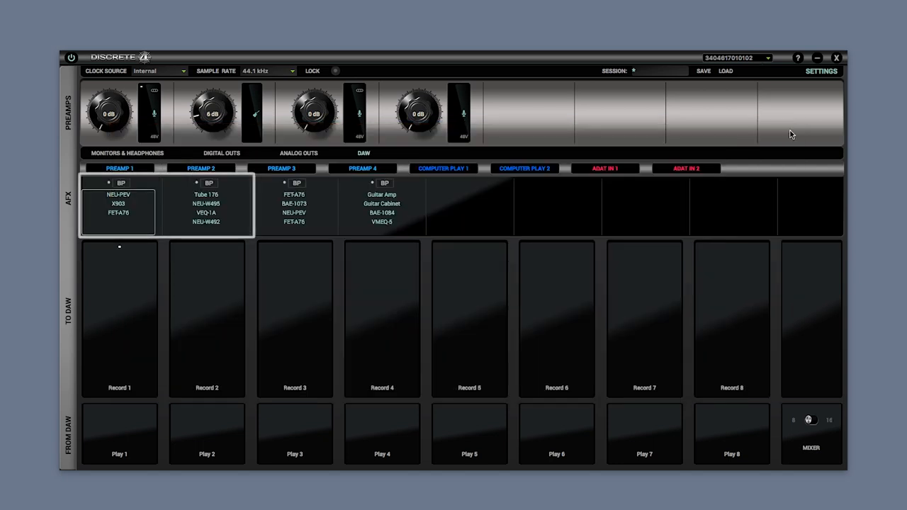
Step: Select the Monitors & Headphones routing tab and the Headphones 4 mix
{"action": "left_click", "coordinate": [206, 206]}
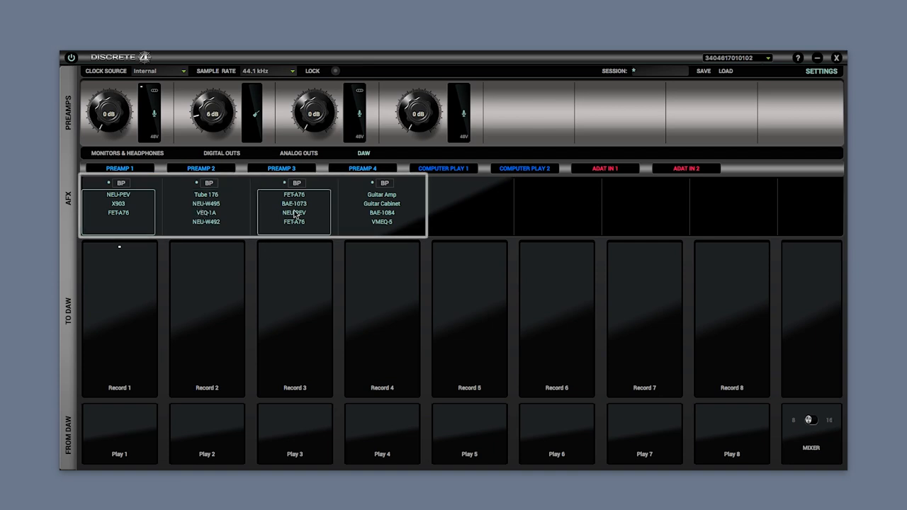
{"action": "left_click", "coordinate": [381, 205]}
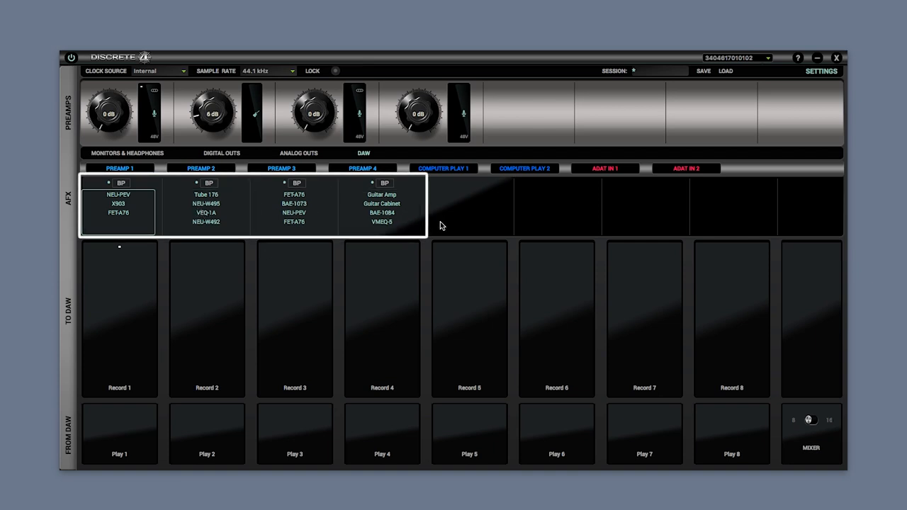
{"action": "left_click", "coordinate": [381, 212]}
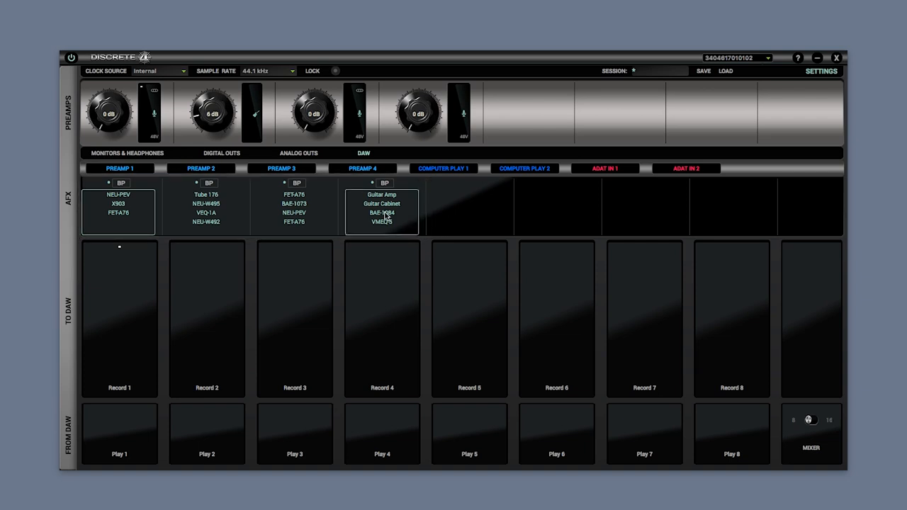
{"action": "mouse_move", "coordinate": [437, 226]}
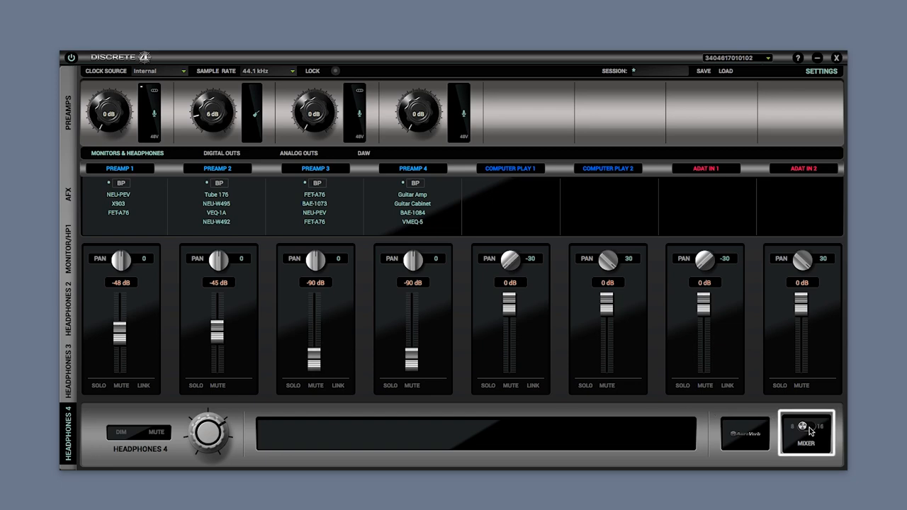
Step: Expand to 16 channels, raise preamps 1 and 2 to -40 dB, then return to eight channels
{"action": "left_click", "coordinate": [806, 433]}
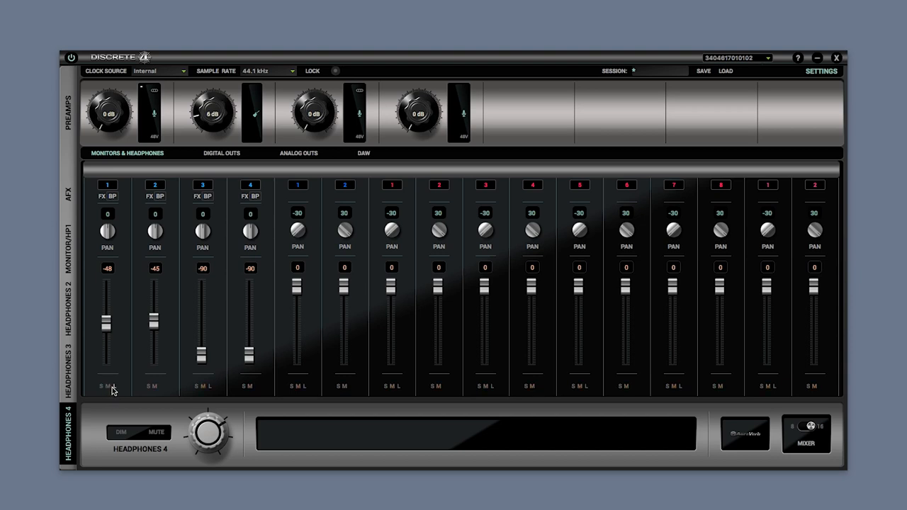
{"action": "left_click_drag", "start_coordinate": [107, 326], "coordinate": [107, 294]}
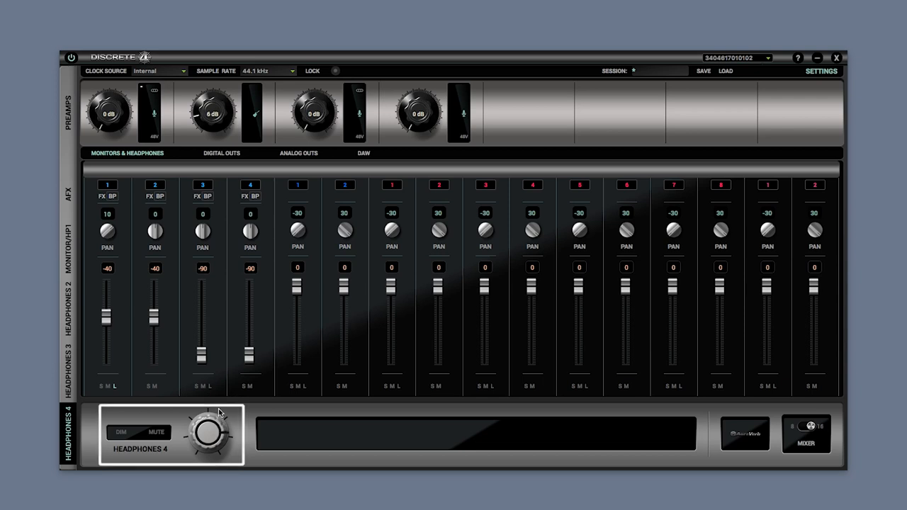
{"action": "left_click", "coordinate": [156, 433]}
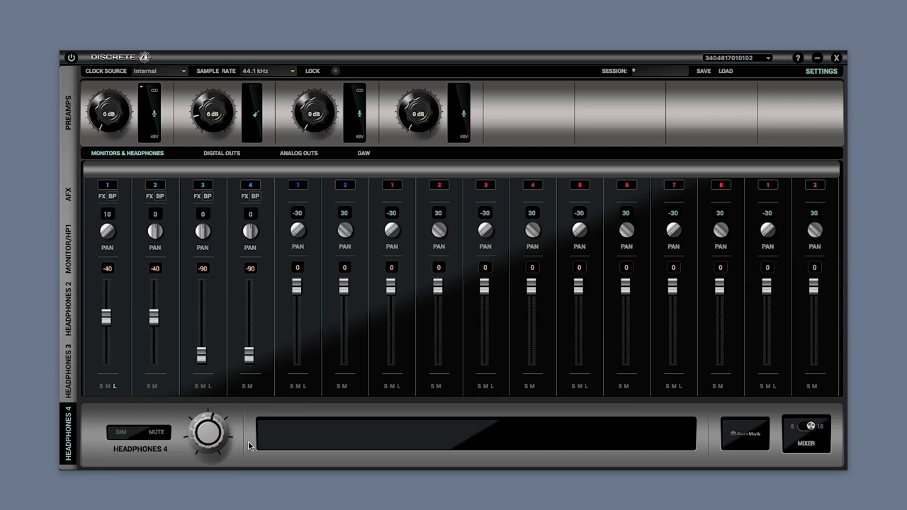
{"action": "left_click", "coordinate": [806, 434]}
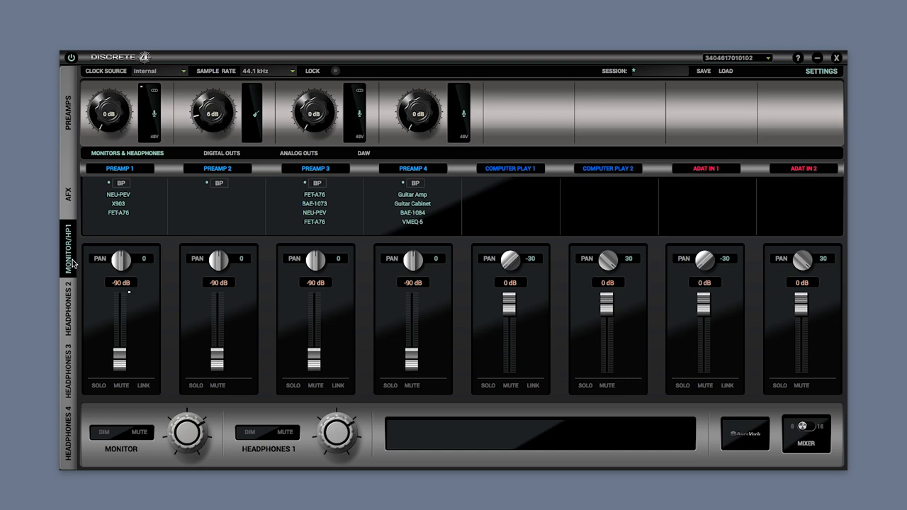
Step: In Settings, keep Monitor out trim at 20 dBu and set Line out volume to 8 dB
{"action": "left_click", "coordinate": [820, 71]}
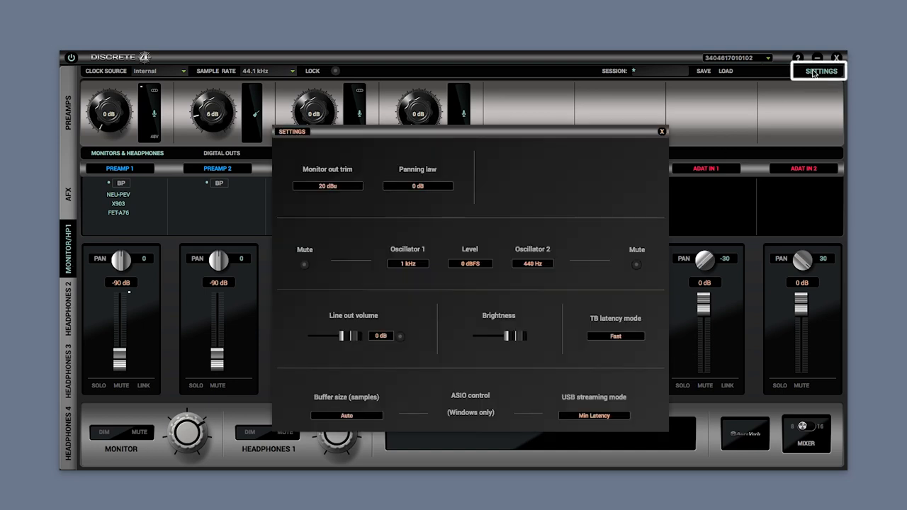
{"action": "left_click", "coordinate": [327, 185]}
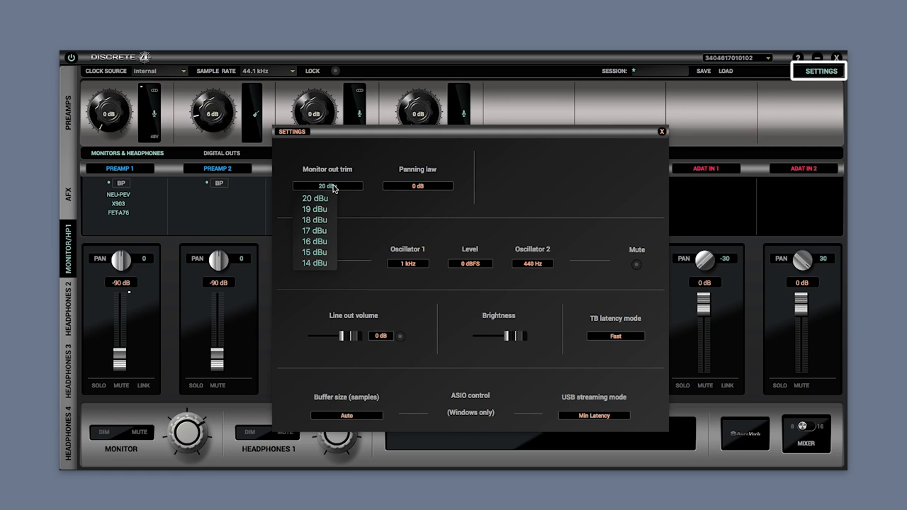
{"action": "left_click", "coordinate": [328, 198]}
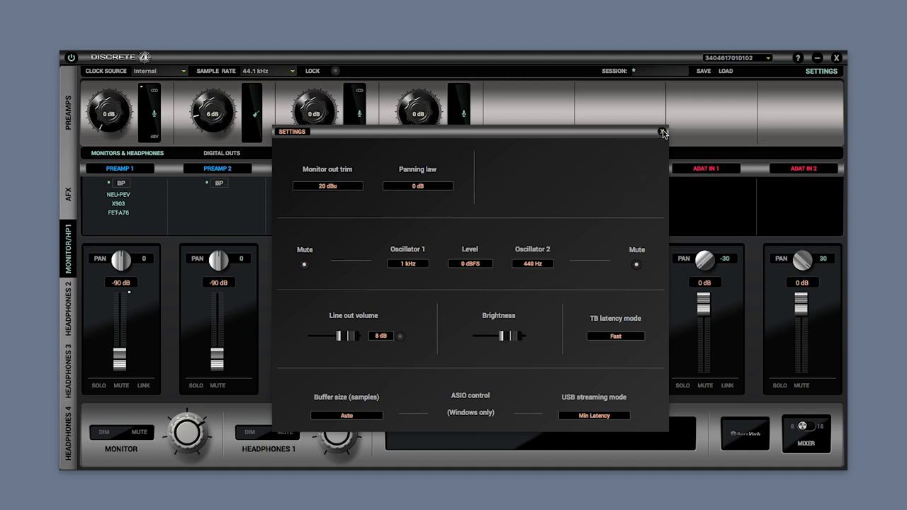
{"action": "left_click", "coordinate": [663, 133]}
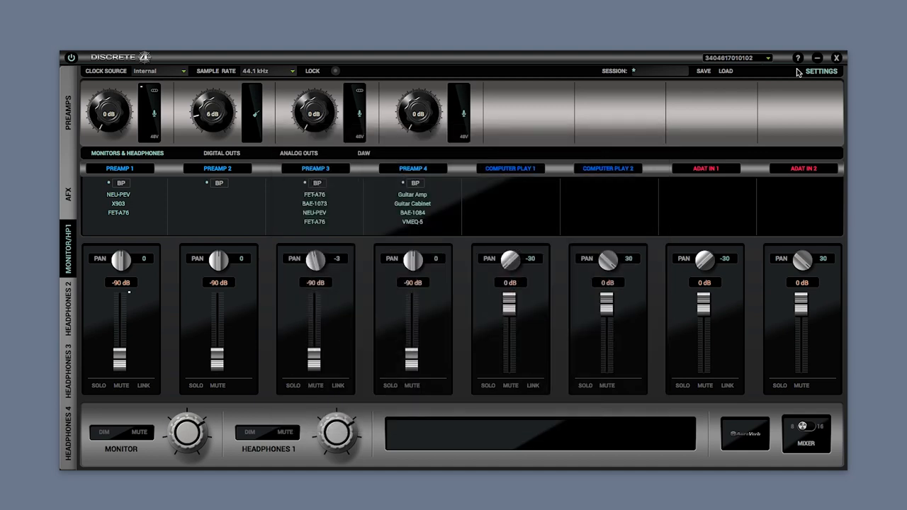
Step: From tech support, run the Antelope Herd Wizard to log out, then close the wizard and support window
{"action": "left_click", "coordinate": [798, 58]}
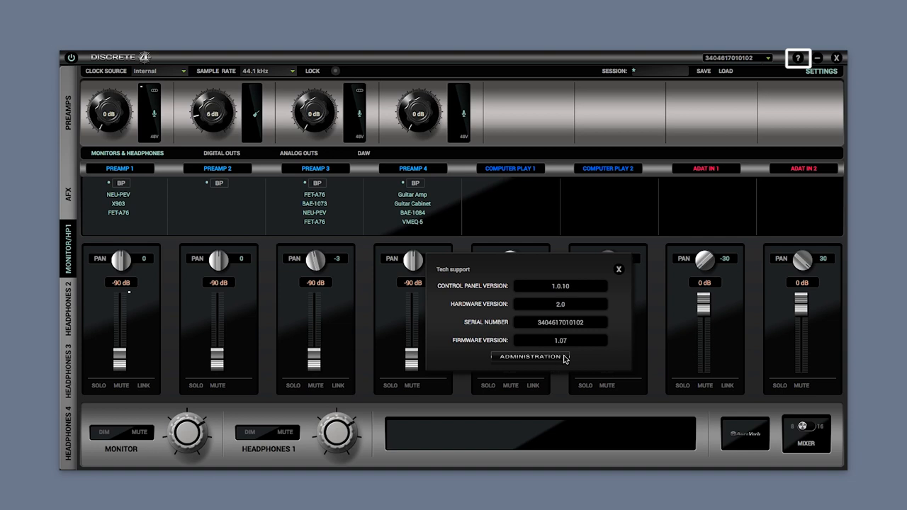
{"action": "left_click", "coordinate": [530, 357]}
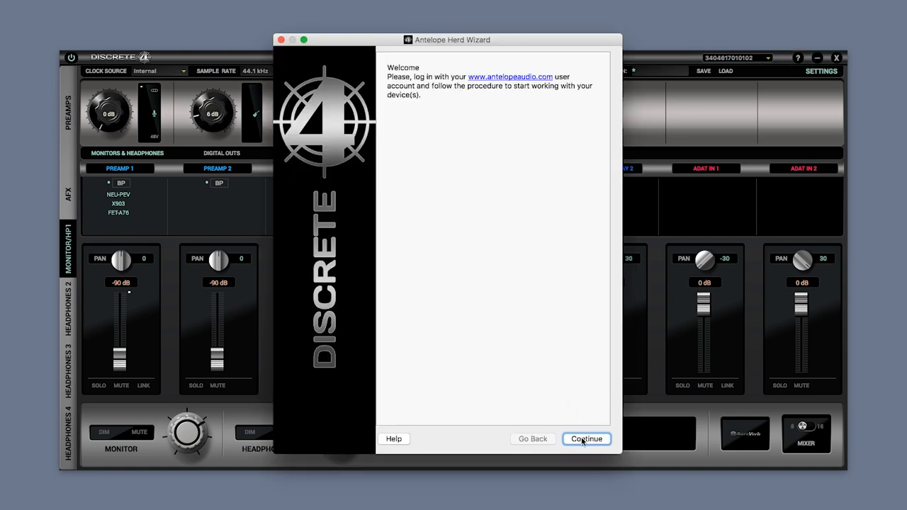
{"action": "left_click", "coordinate": [586, 439]}
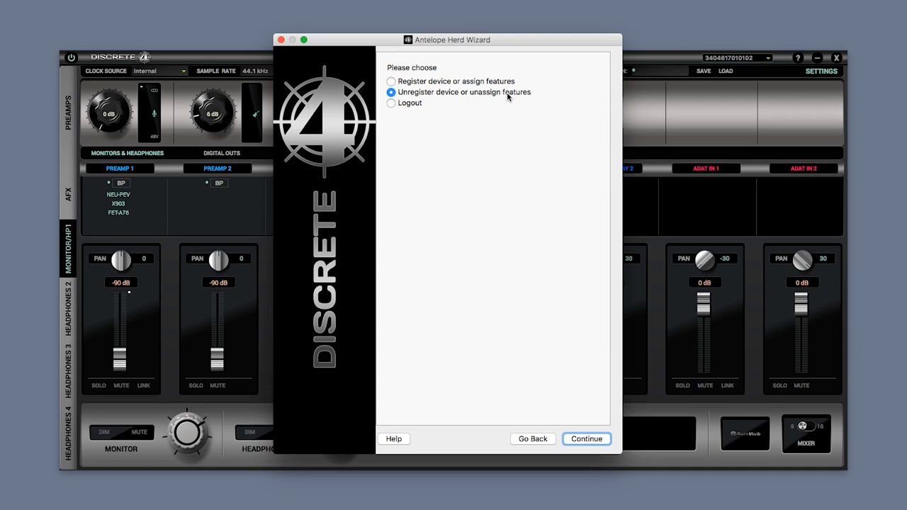
{"action": "left_click", "coordinate": [391, 103]}
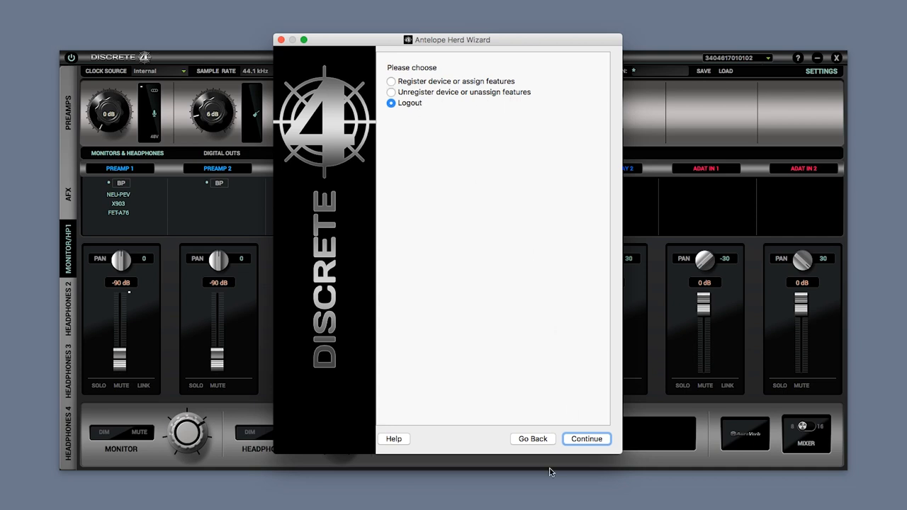
{"action": "left_click", "coordinate": [586, 439]}
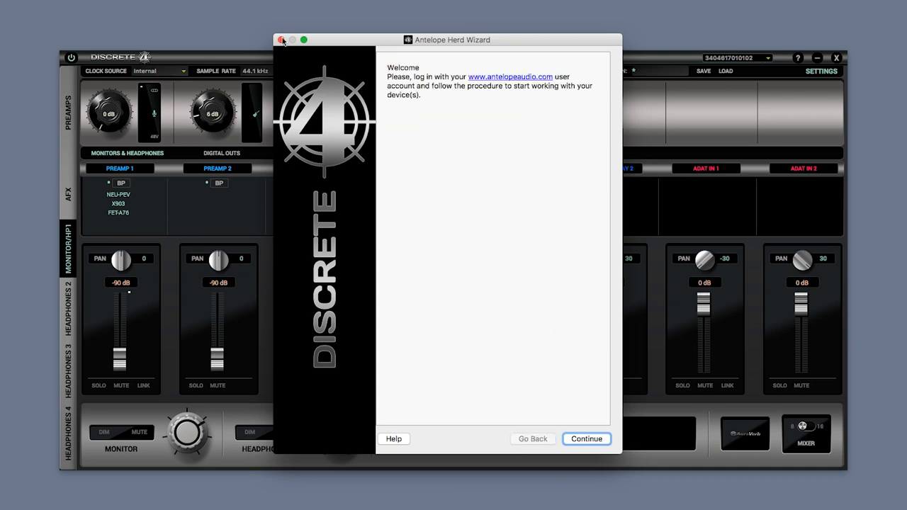
{"action": "left_click", "coordinate": [282, 39]}
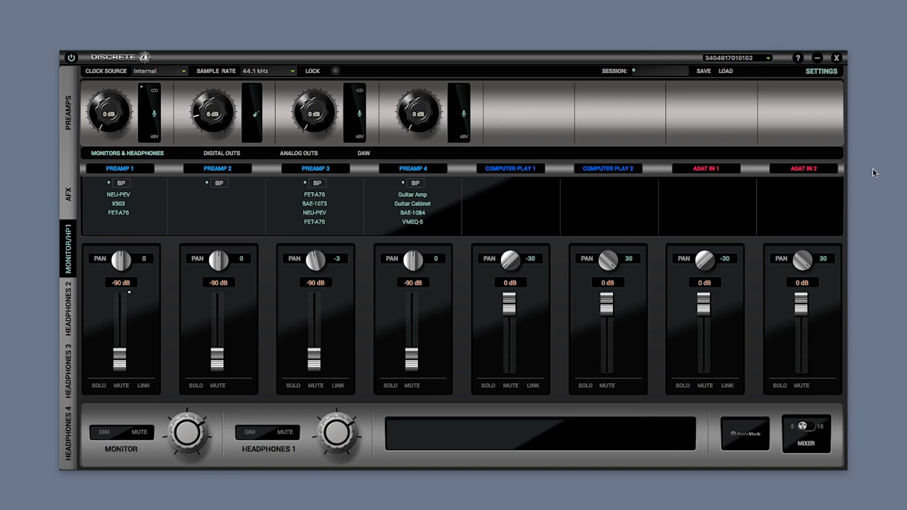
{"action": "left_click", "coordinate": [797, 57]}
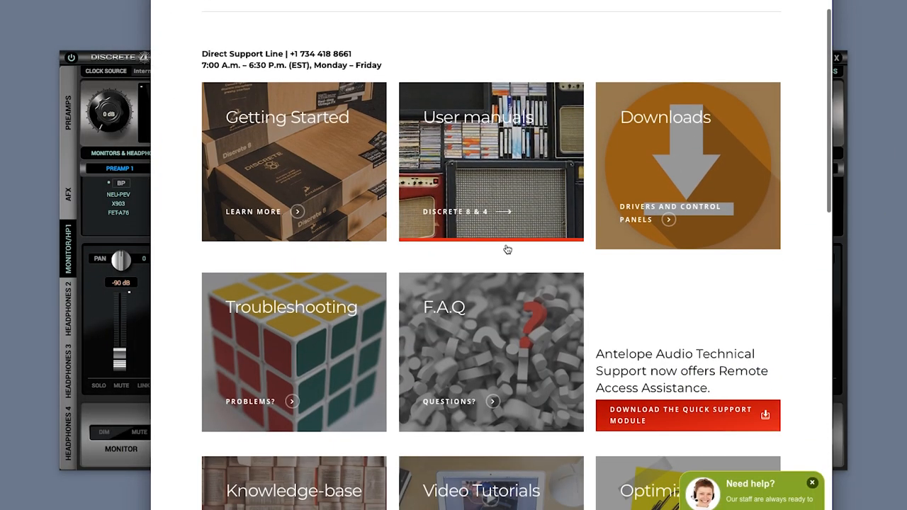
Step: Scroll the support page down to the Knowledge-base, Video Tutorials and Optimization sections
{"action": "scroll", "scroll_direction": "down", "scroll_amount": 3}
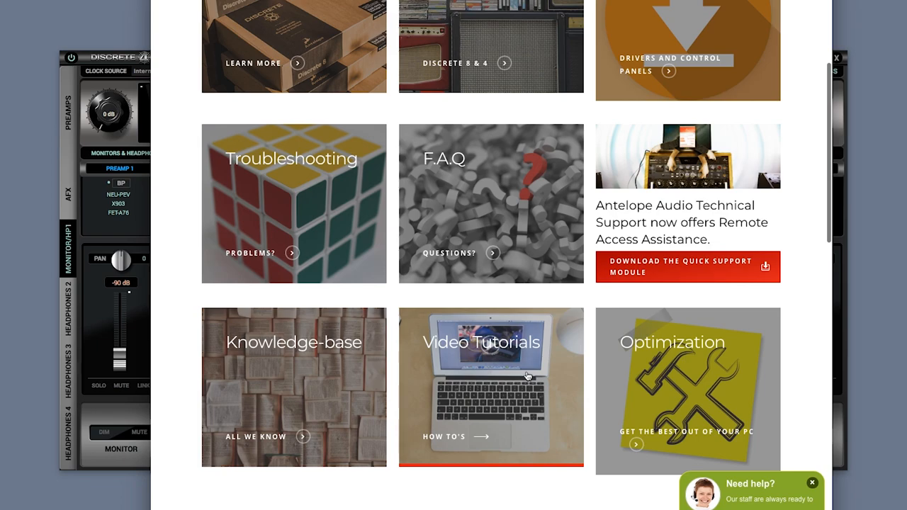